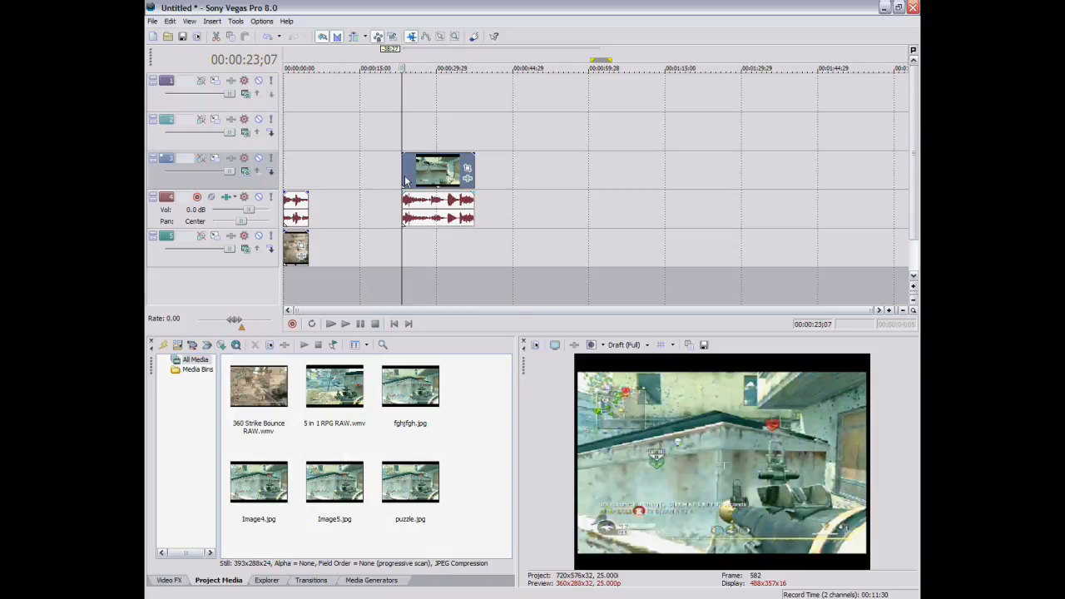
pyautogui.moveTo(553, 399)
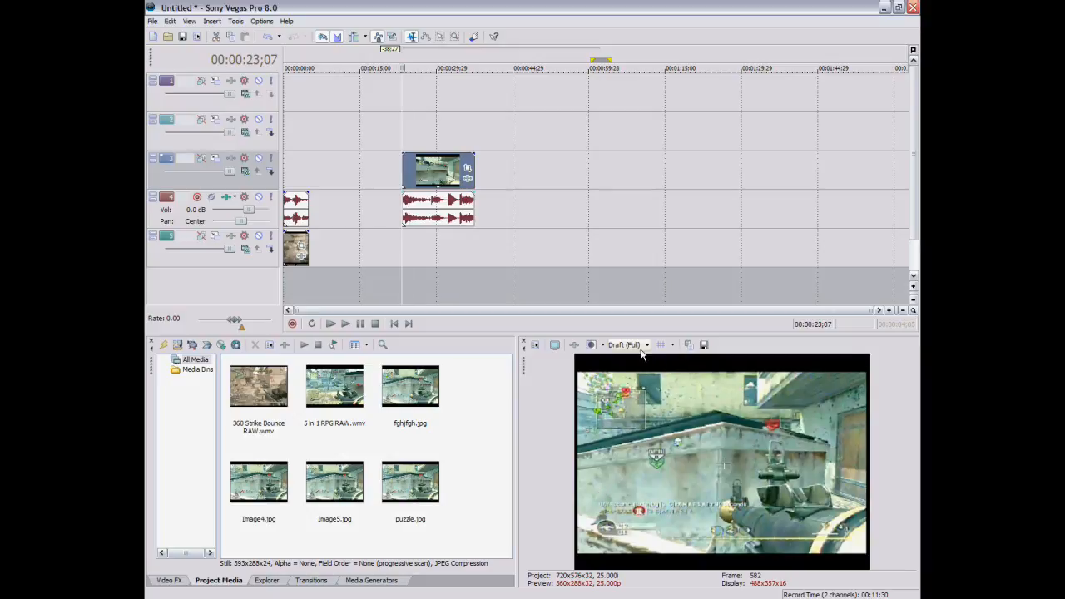
# Switch the video preview quality from Draft to Best (Full).
pyautogui.click(623, 344)
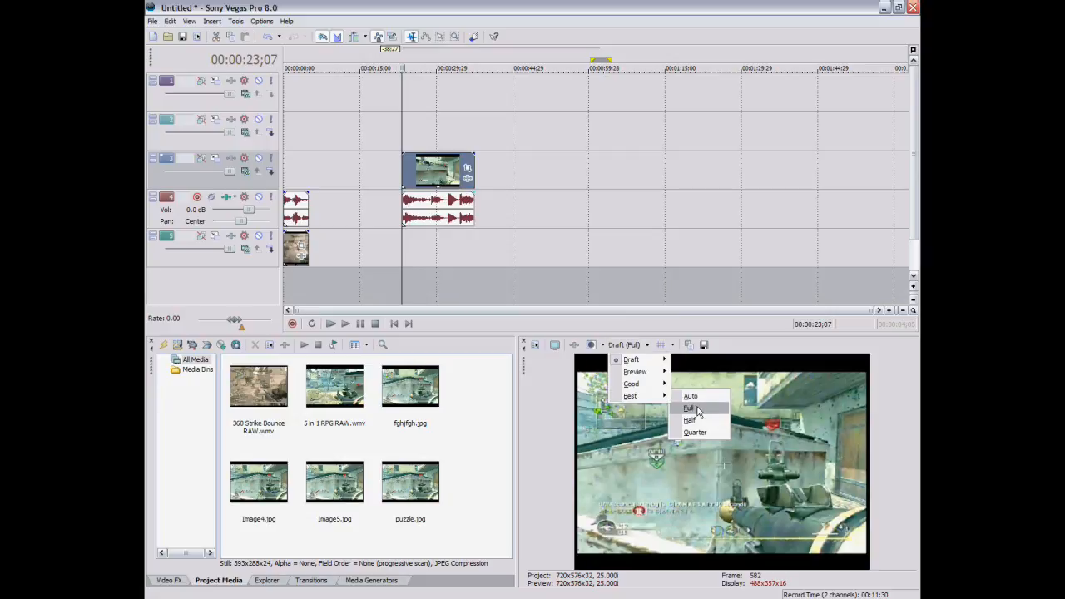
pyautogui.click(629, 396)
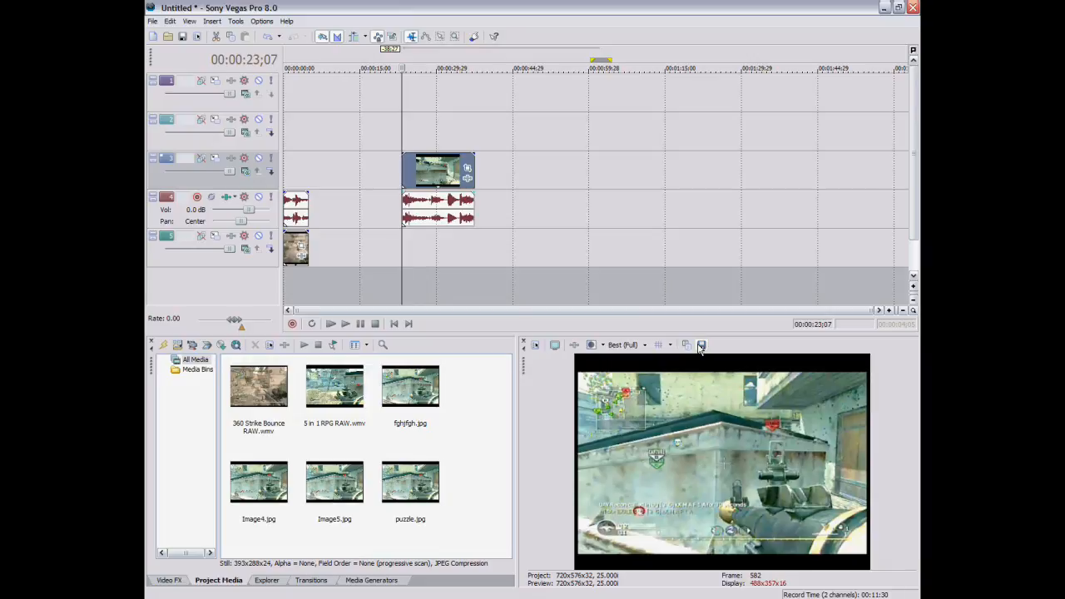
# Save the current gameplay frame as puzzle.jpg and drop it onto the video track.
pyautogui.click(700, 344)
pyautogui.write('pu')
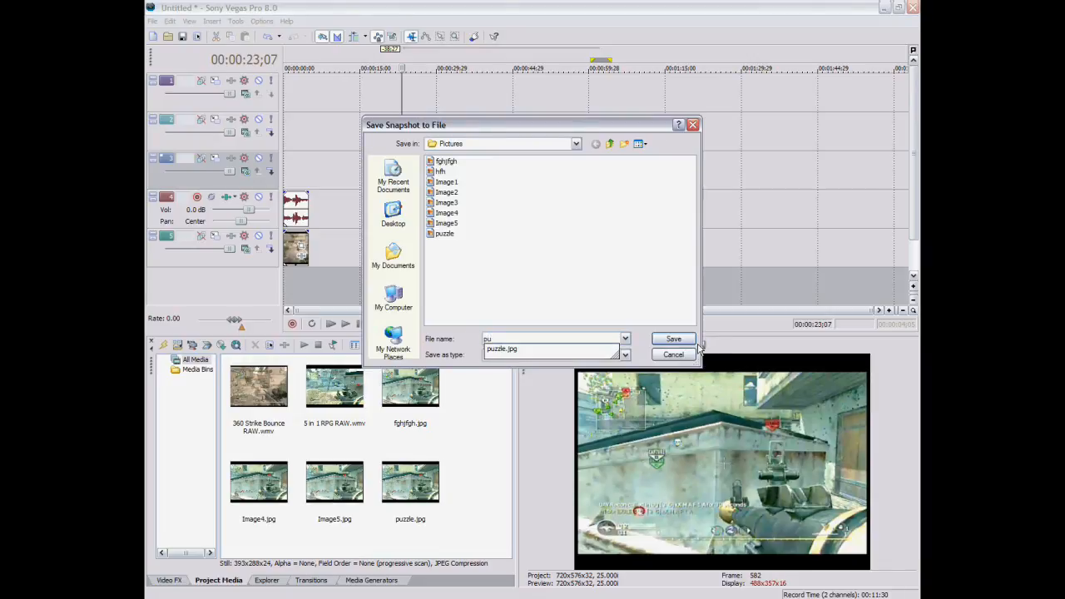
pyautogui.click(672, 340)
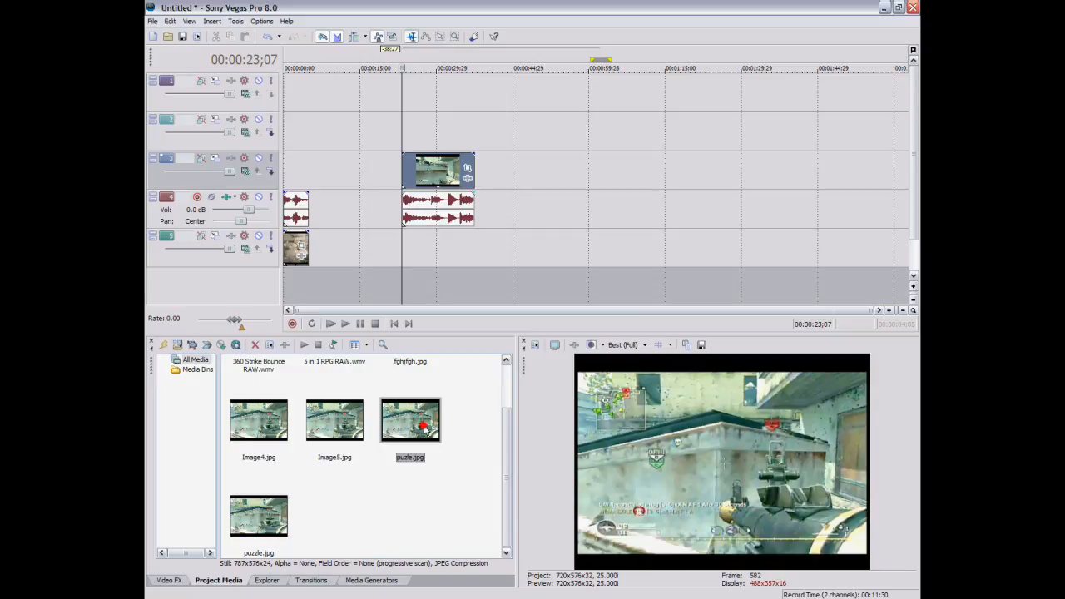
pyautogui.moveTo(409, 419); pyautogui.dragTo(386, 179)
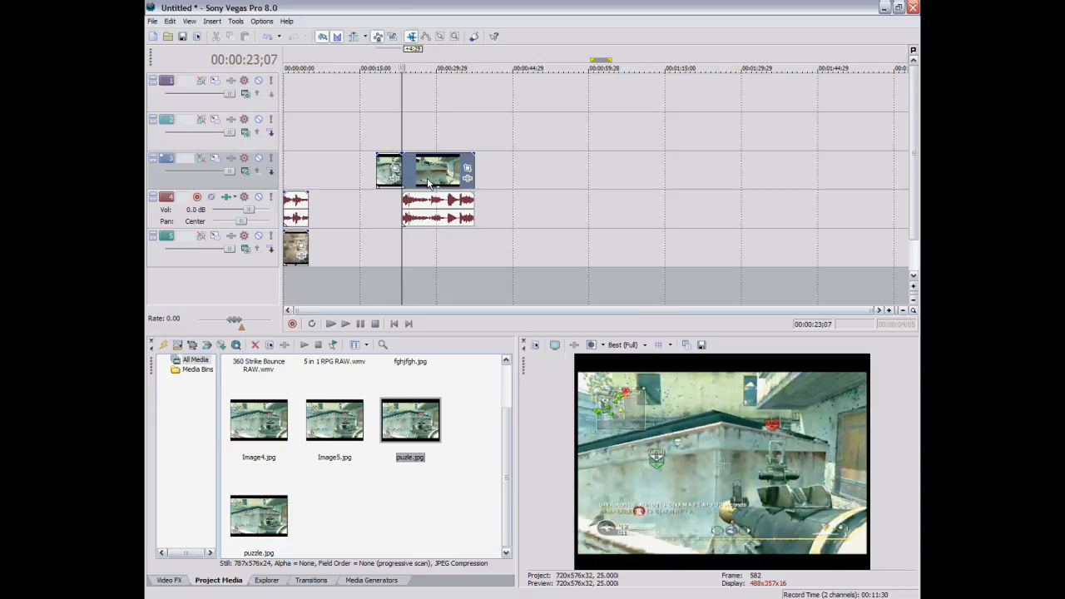
pyautogui.moveTo(379, 146)
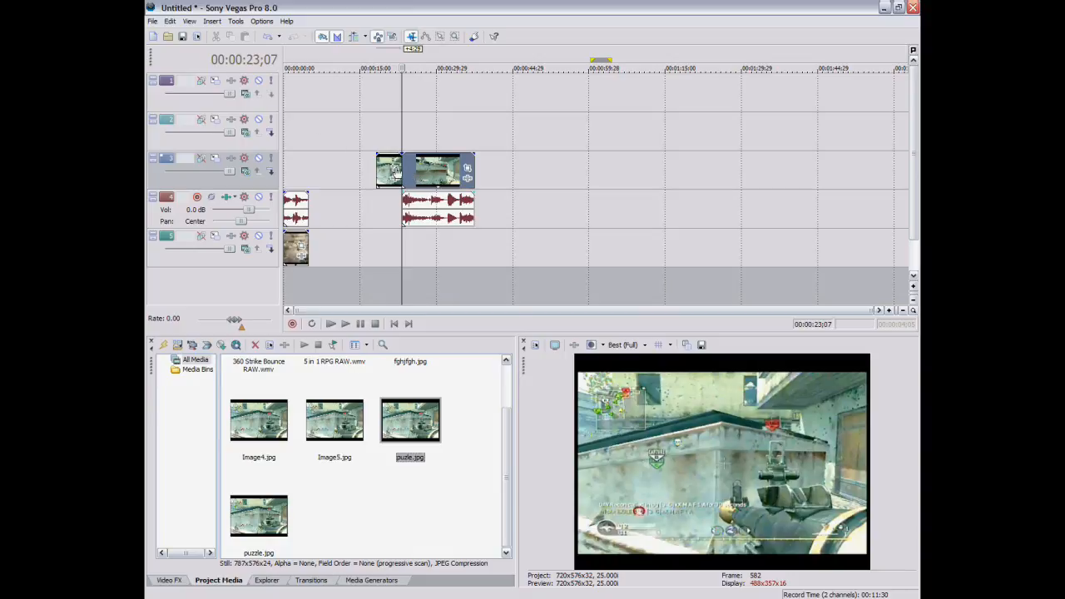
# Bring up Event Pan/Crop for the puzzle.jpg snapshot to begin masking it.
pyautogui.click(467, 168)
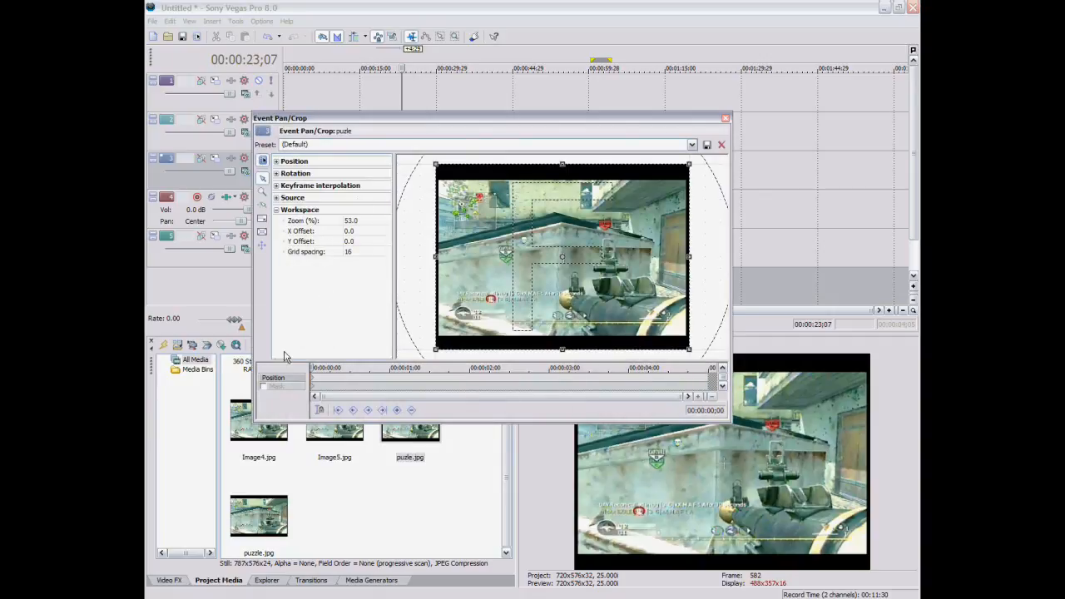
pyautogui.moveTo(263, 393)
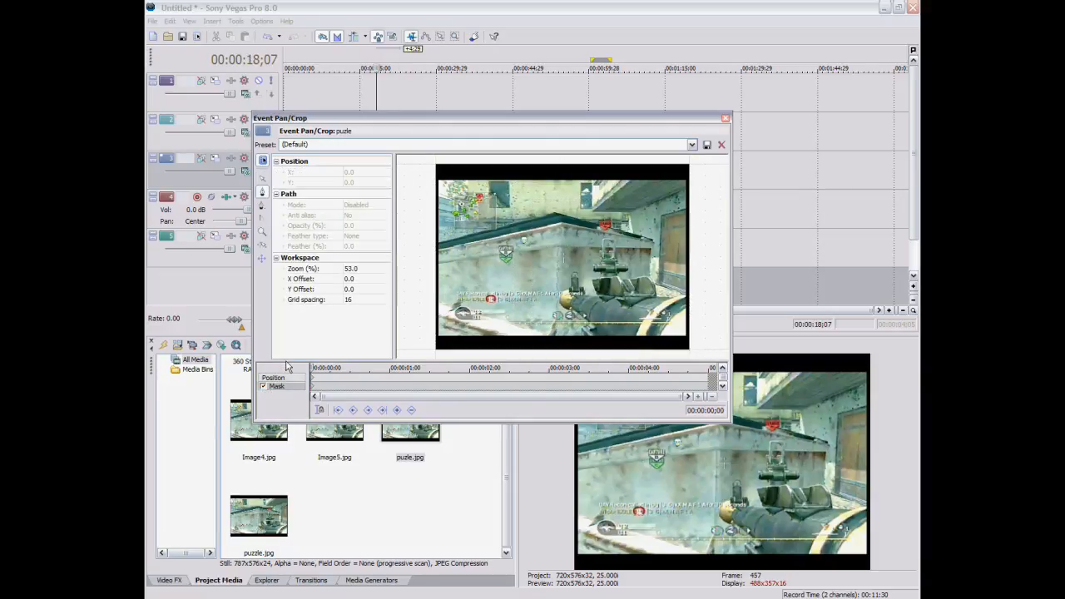
pyautogui.moveTo(263, 198)
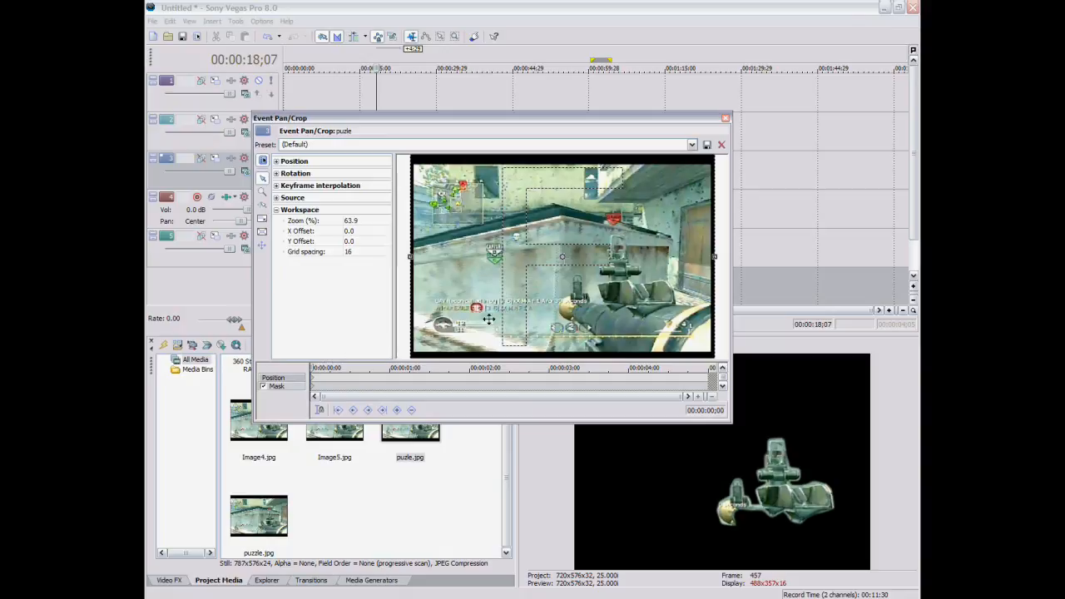
pyautogui.moveTo(562, 256)
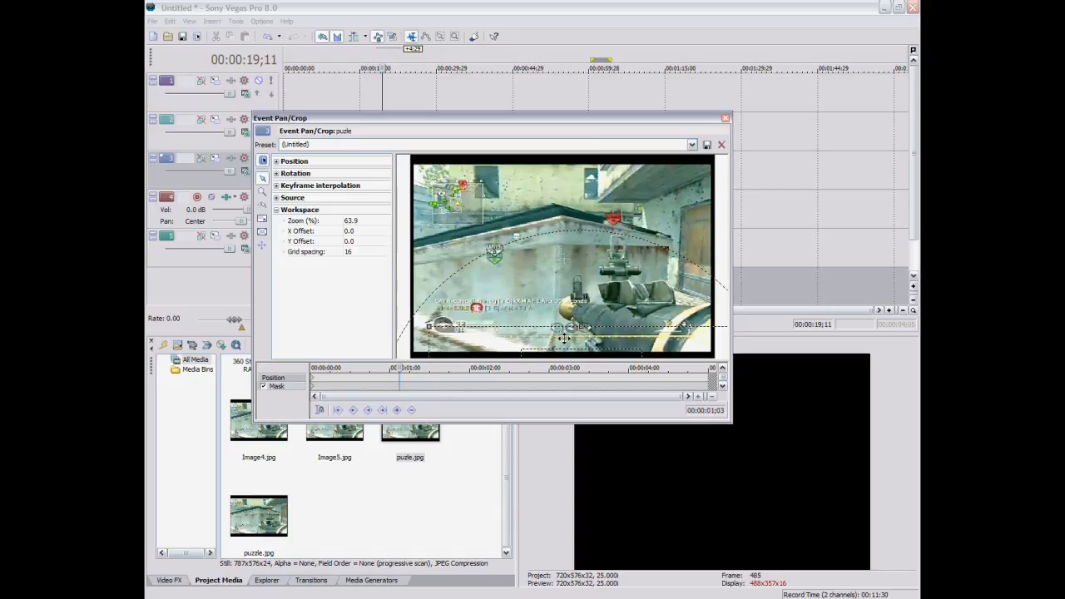
# Restore the crop frame so the masked gun piece ends back in its original position.
pyautogui.rightClick(564, 339)
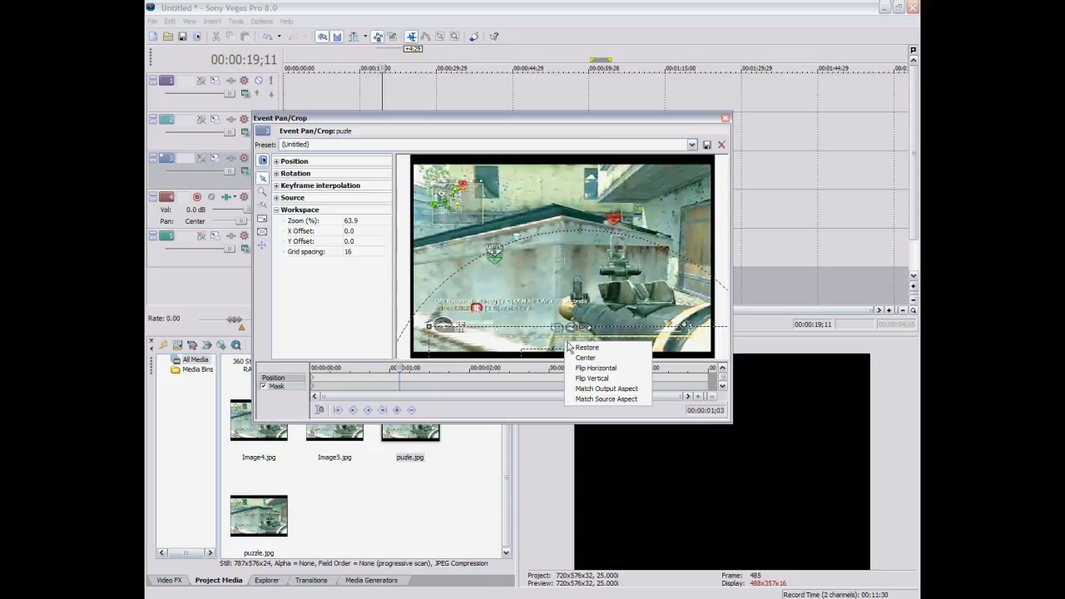
pyautogui.click(585, 347)
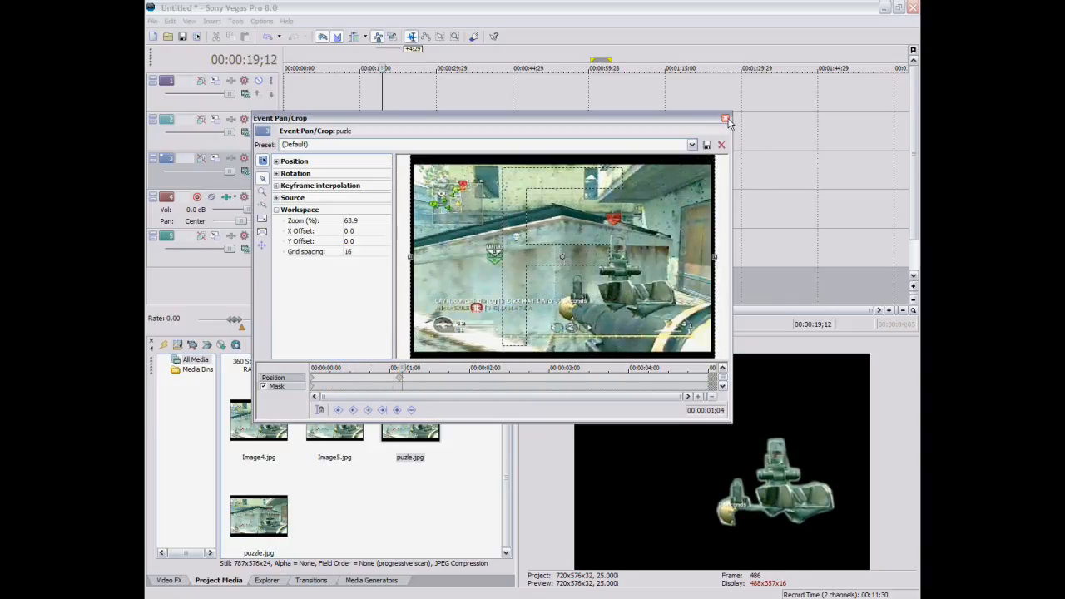
# Reshape the mask around a second gun piece and feather it on Both sides with a raised amount.
pyautogui.click(720, 143)
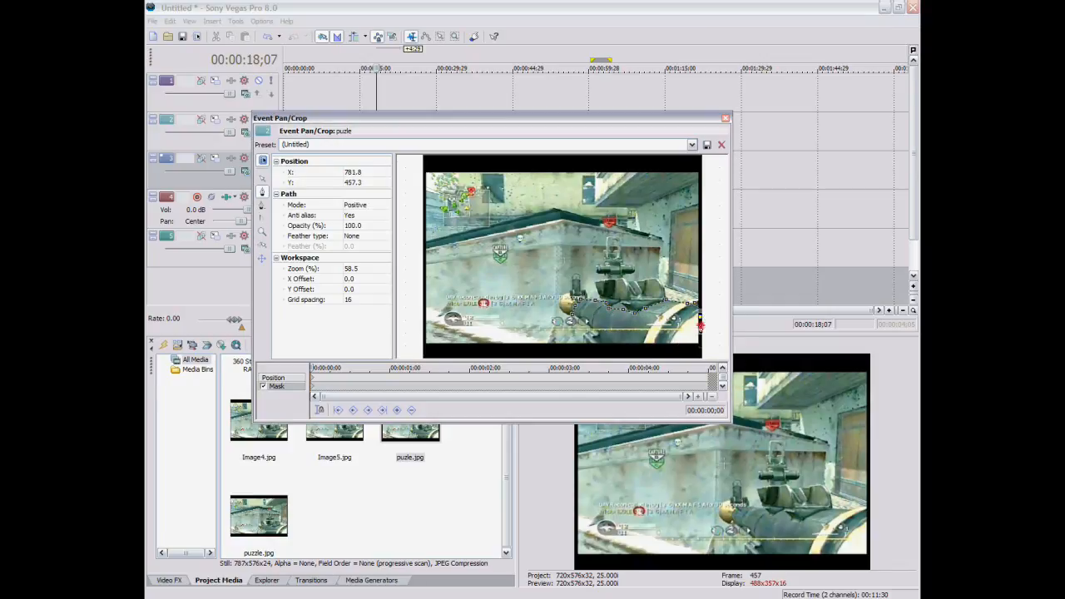
pyautogui.moveTo(699, 325); pyautogui.dragTo(587, 341)
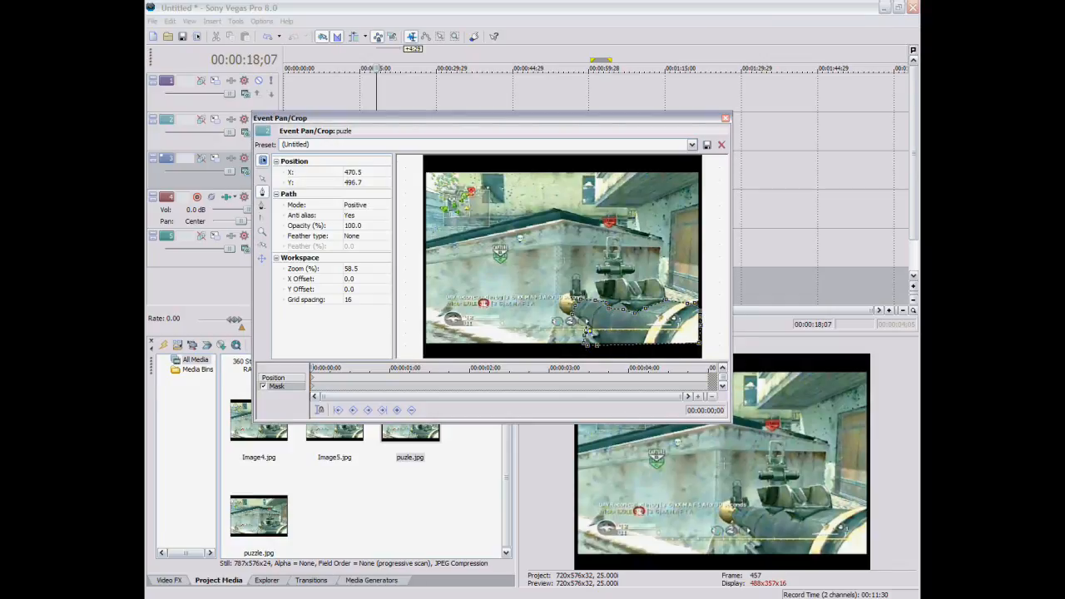
pyautogui.click(384, 236)
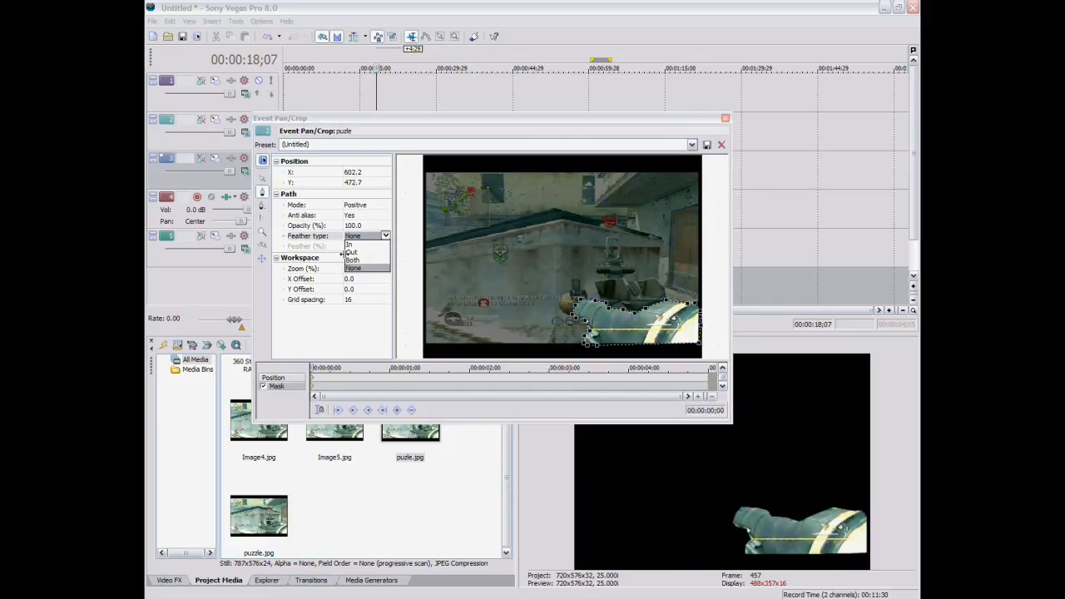
pyautogui.click(353, 260)
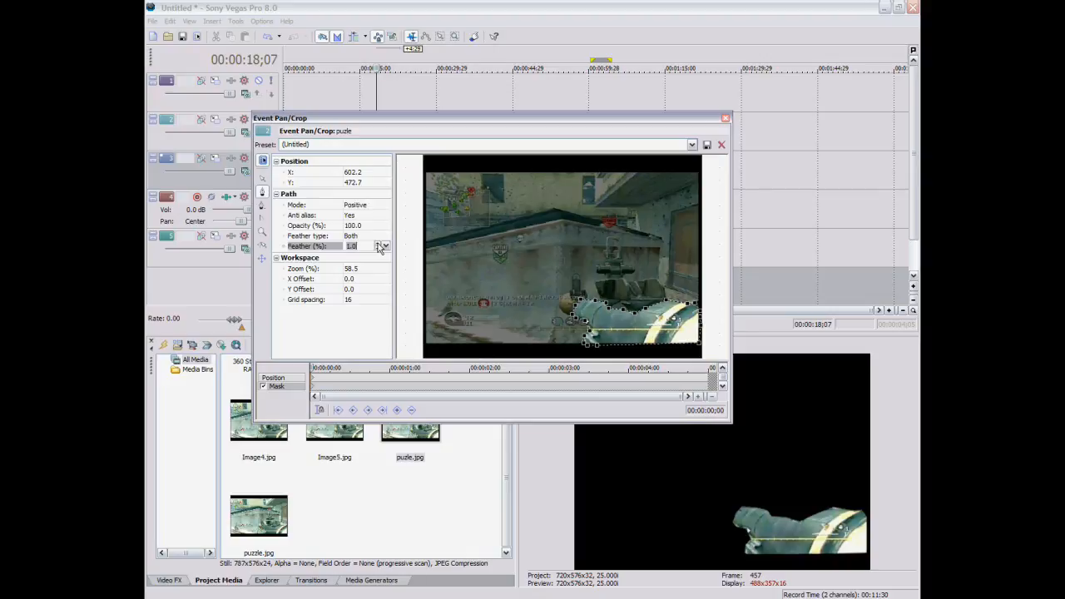
pyautogui.click(383, 243)
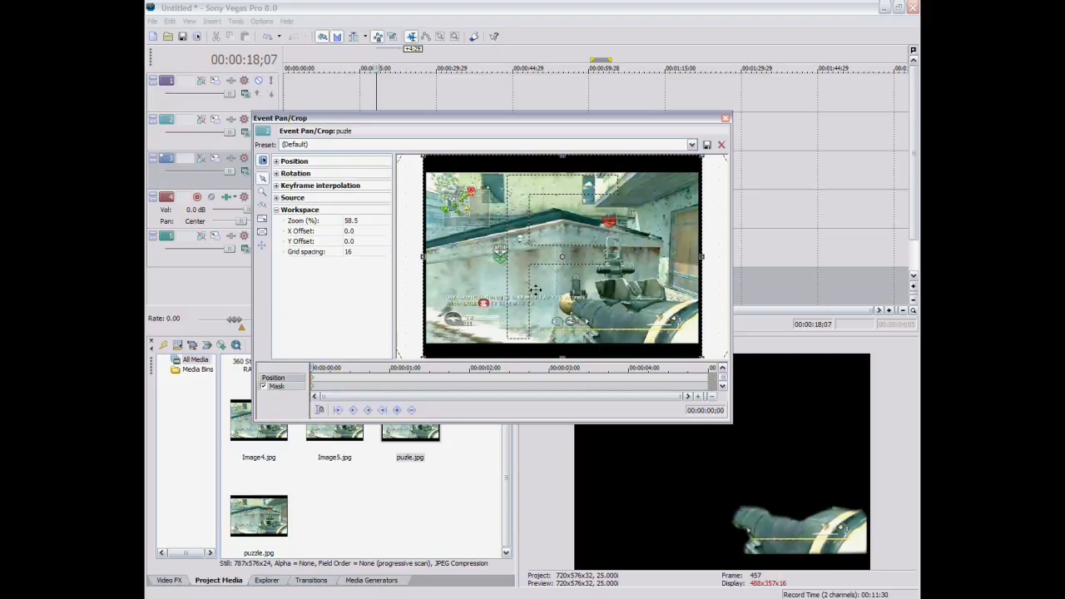
pyautogui.moveTo(572, 286)
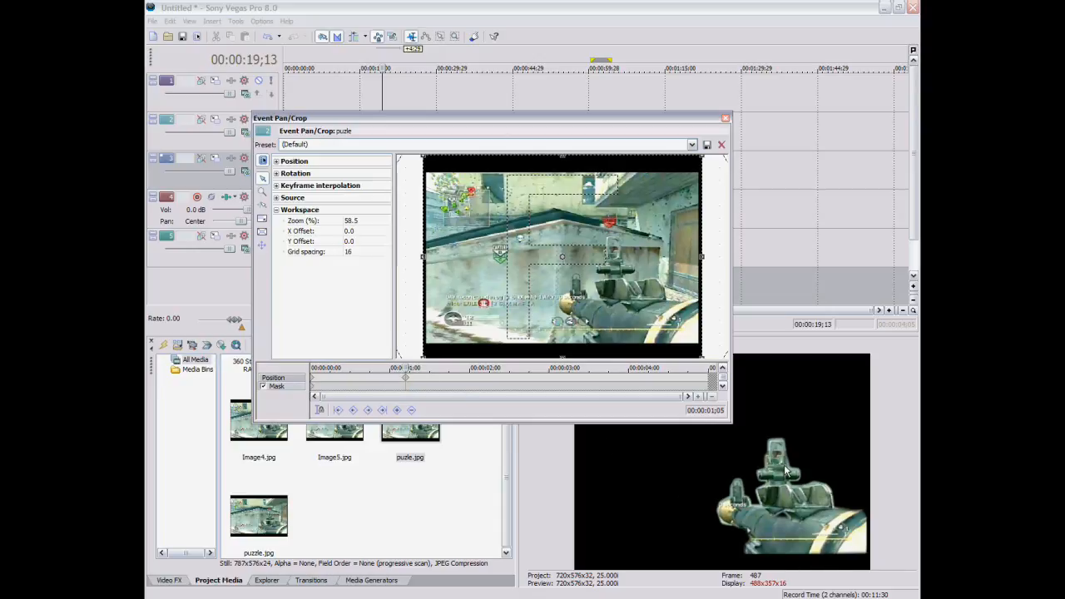
pyautogui.moveTo(721, 139)
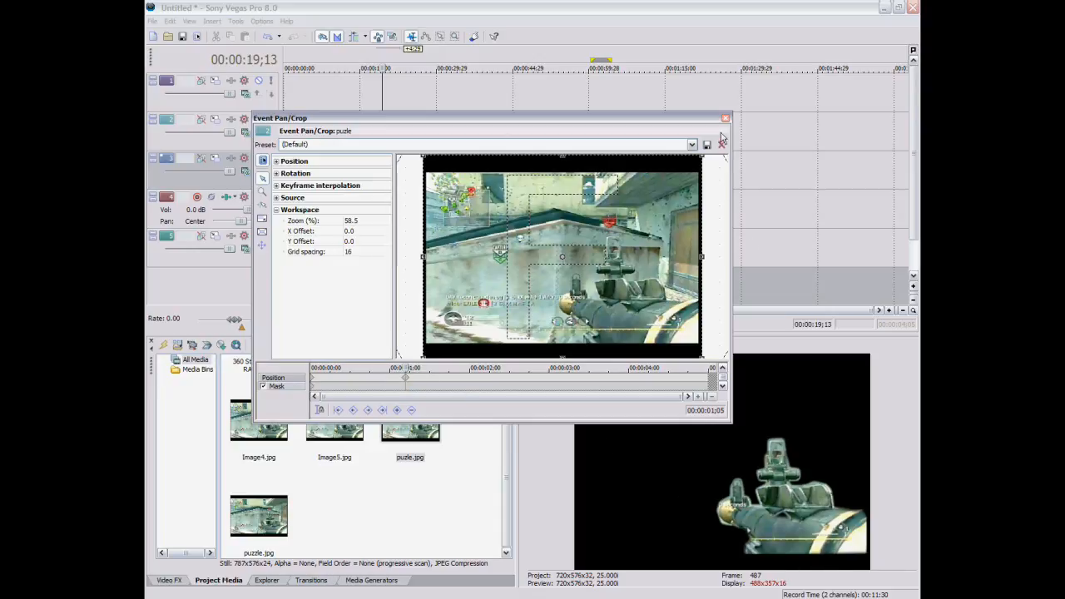
# Fit a Bezier mask path around the gun so only that piece is kept.
pyautogui.click(722, 118)
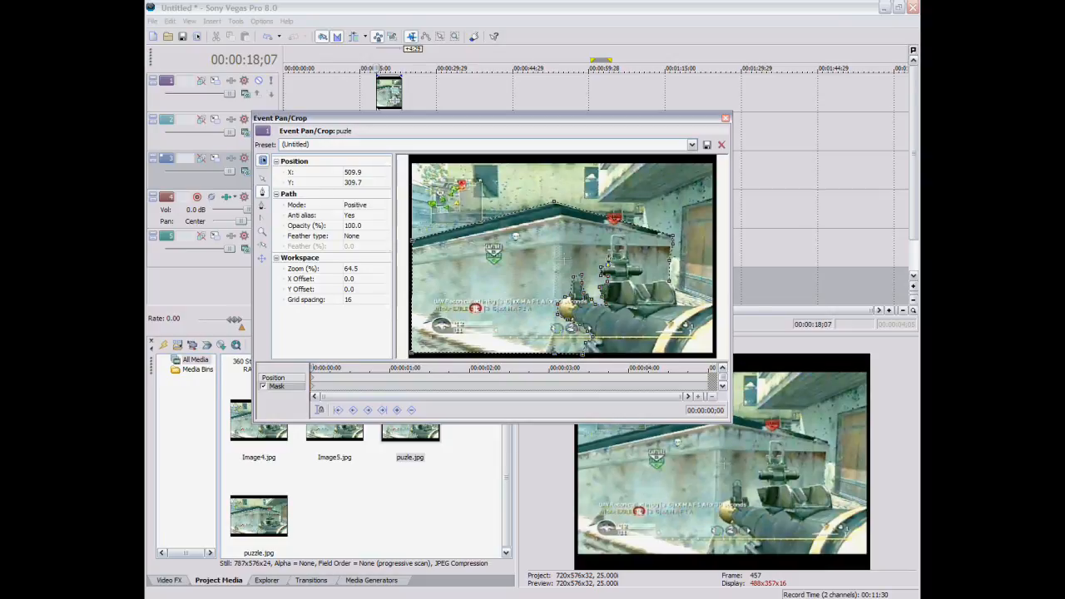
pyautogui.moveTo(582, 266); pyautogui.dragTo(632, 277)
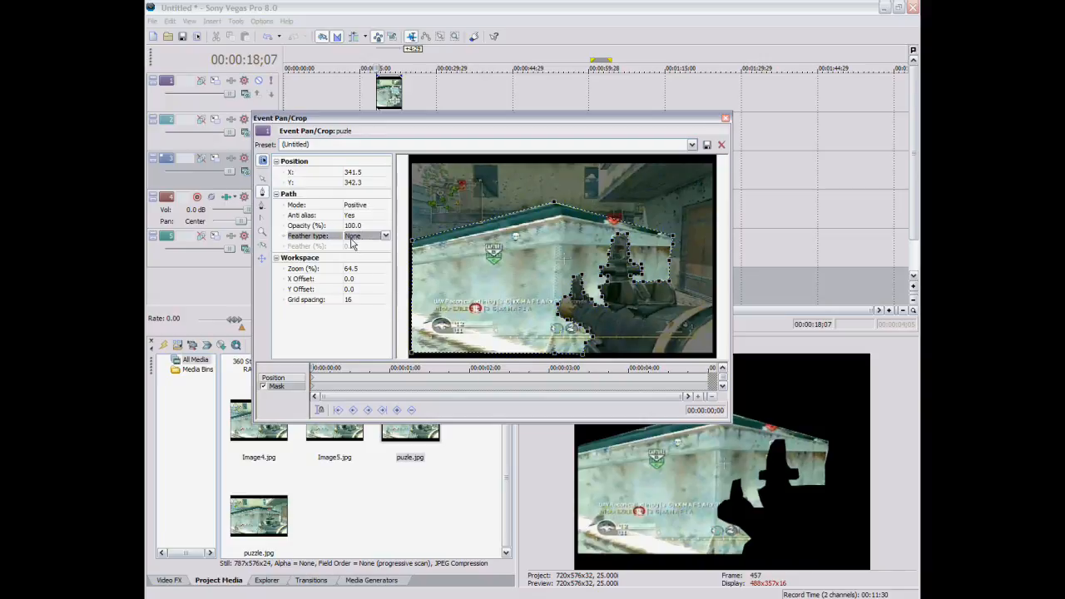
# Set the gun mask's feather type to Out for softly blended edges.
pyautogui.click(383, 237)
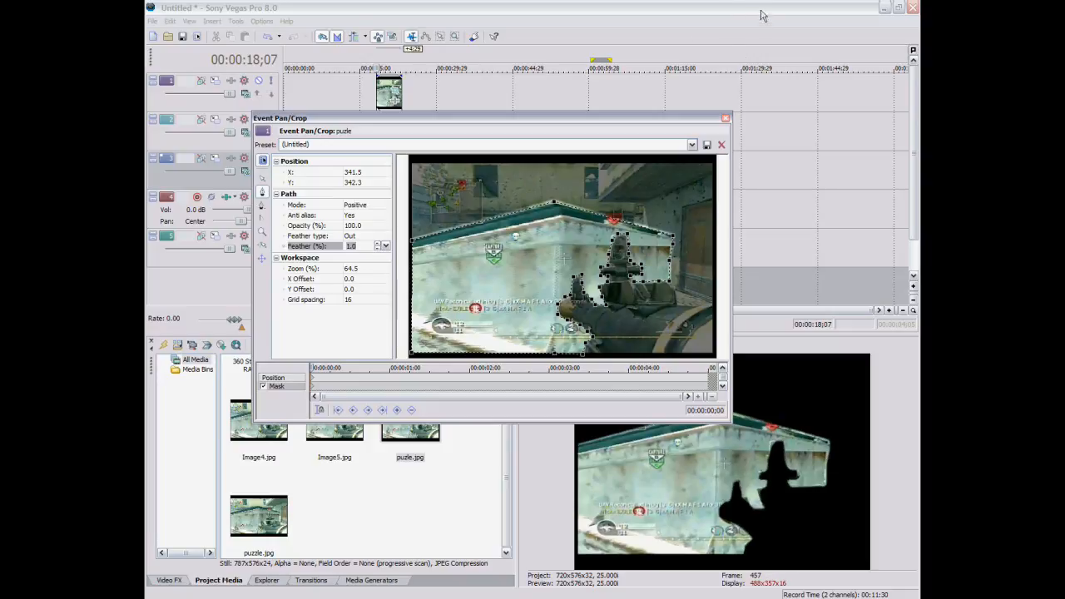
pyautogui.moveTo(293, 359)
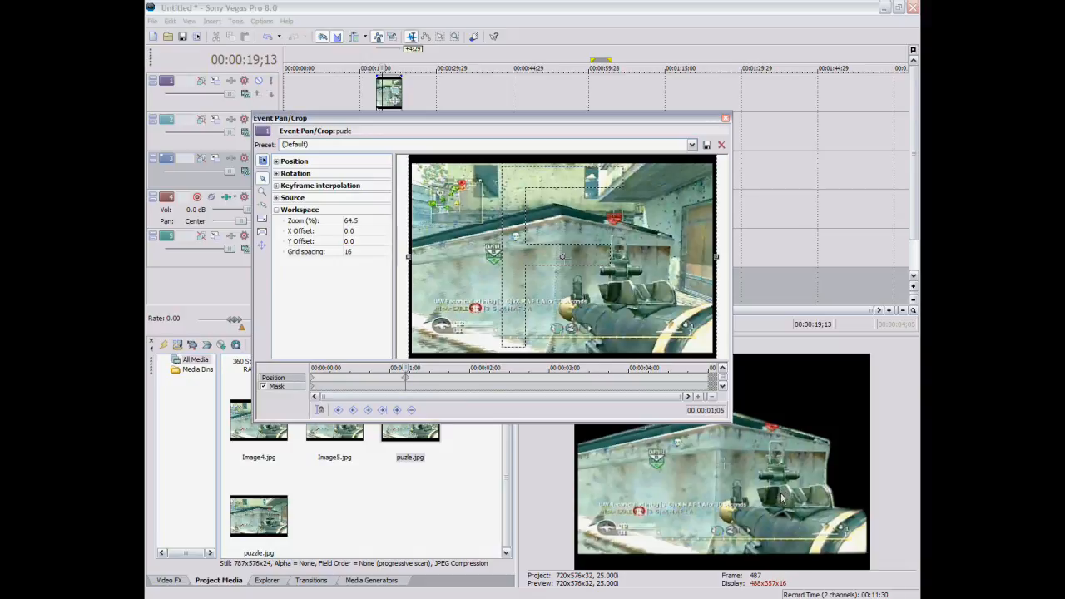
pyautogui.moveTo(725, 123)
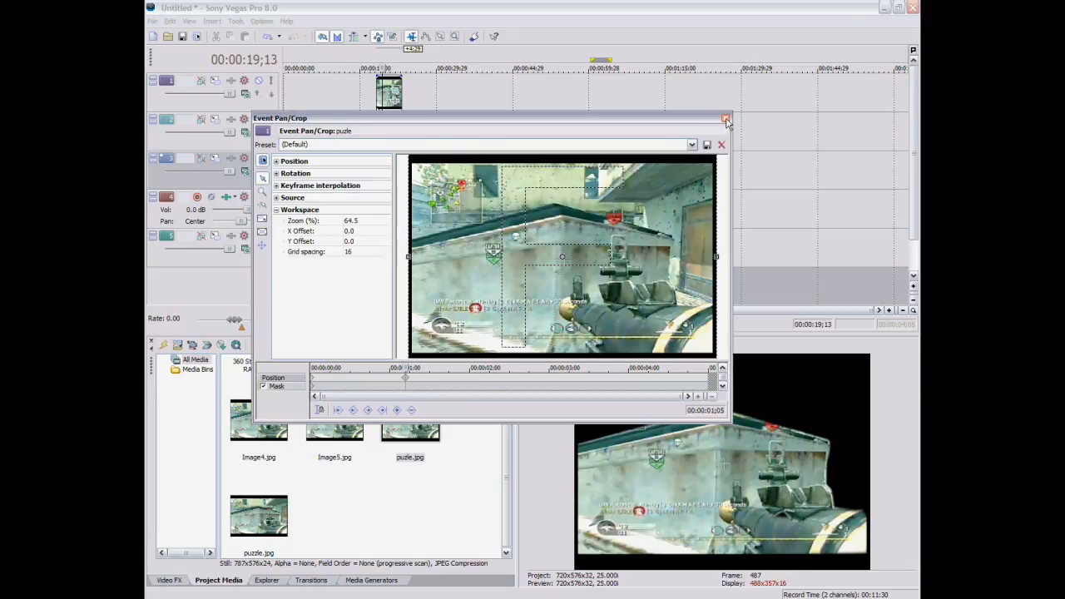
pyautogui.moveTo(725, 119)
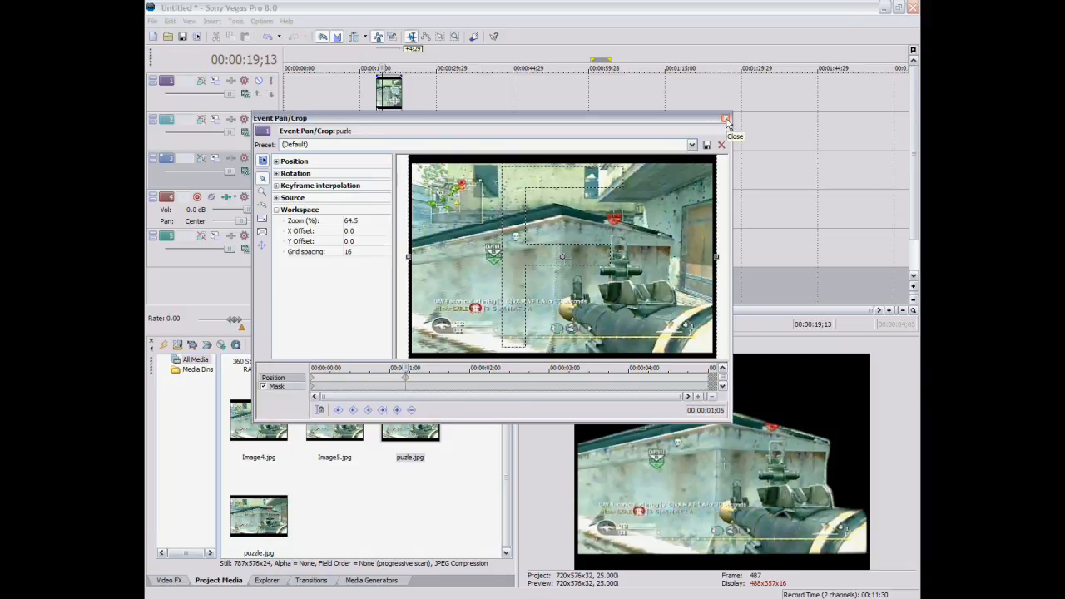
# Close Event Pan/Crop, returning to the timeline with stacked puzzle.jpg pieces.
pyautogui.click(725, 118)
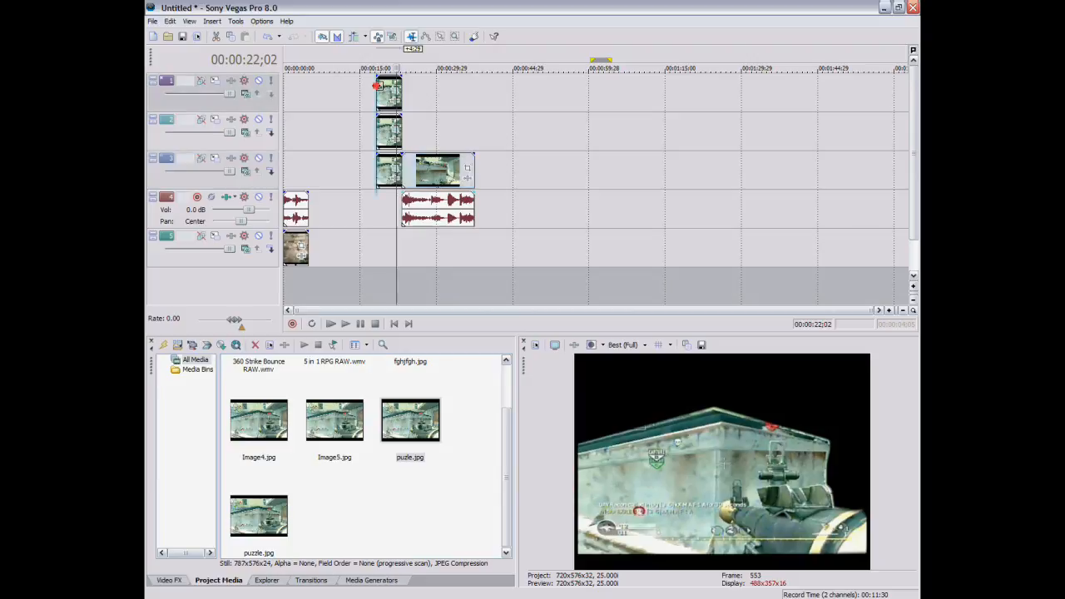
# Shift the gameplay clip so it starts right where the puzzle.jpg piece events end.
pyautogui.click(382, 68)
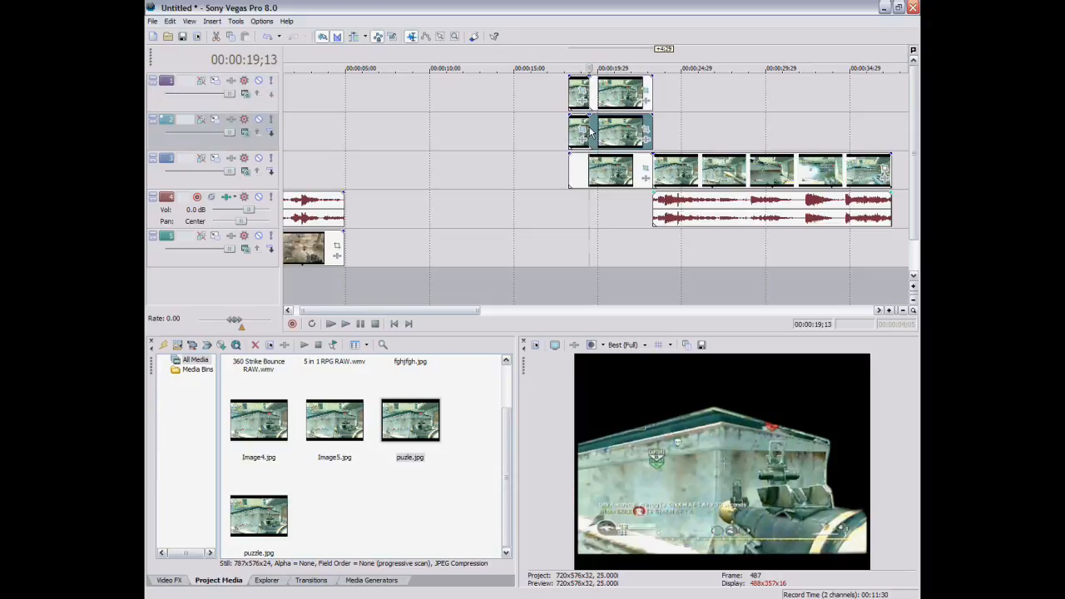
pyautogui.click(609, 170)
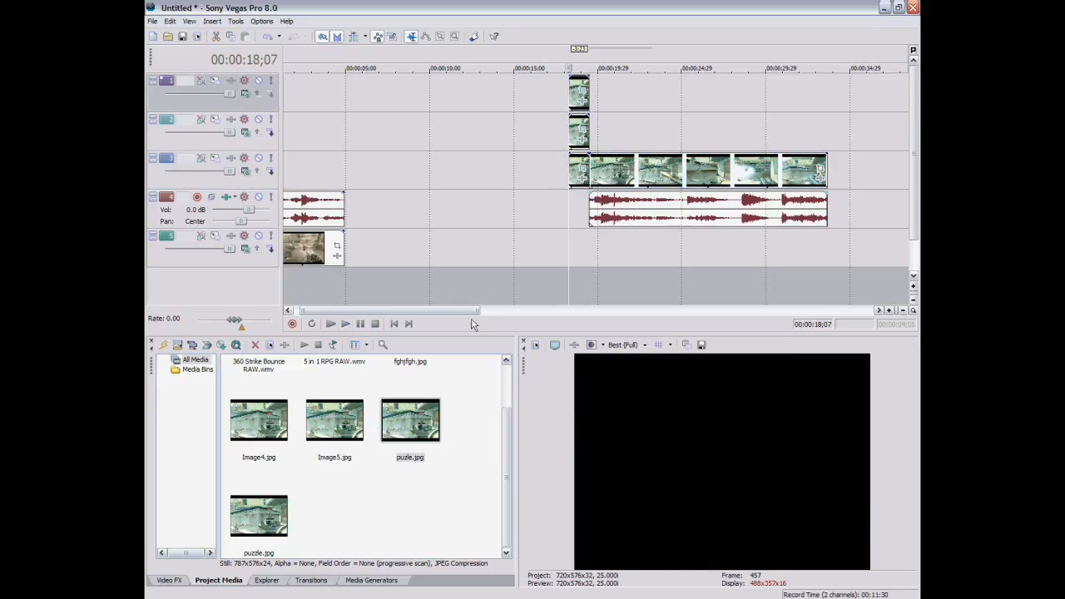
# Play the pieces sliding in, switch preview to Draft (Full), and play it again.
pyautogui.click(346, 323)
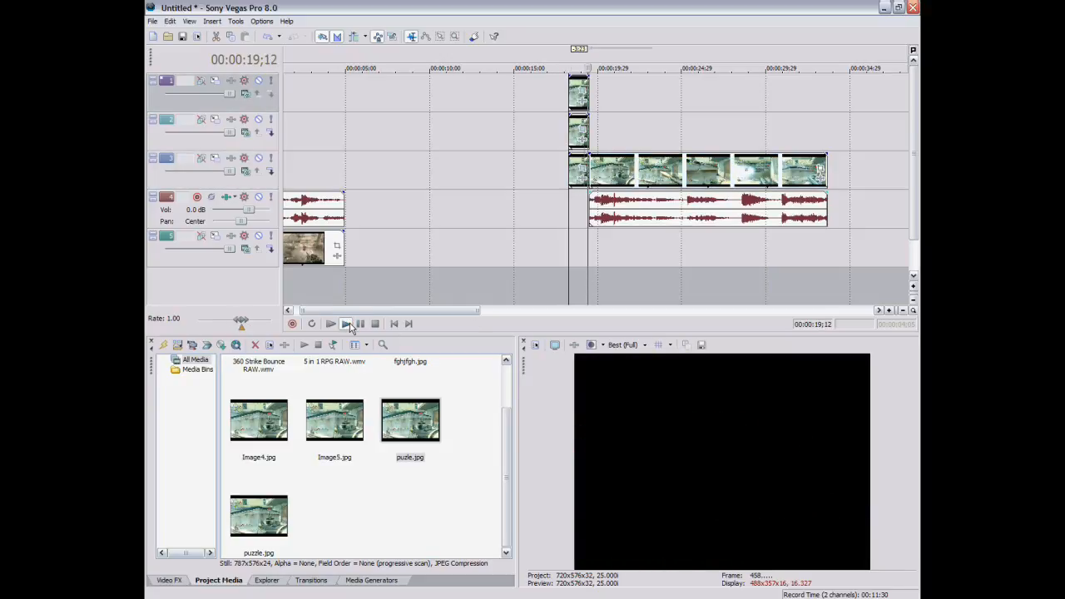
pyautogui.click(329, 323)
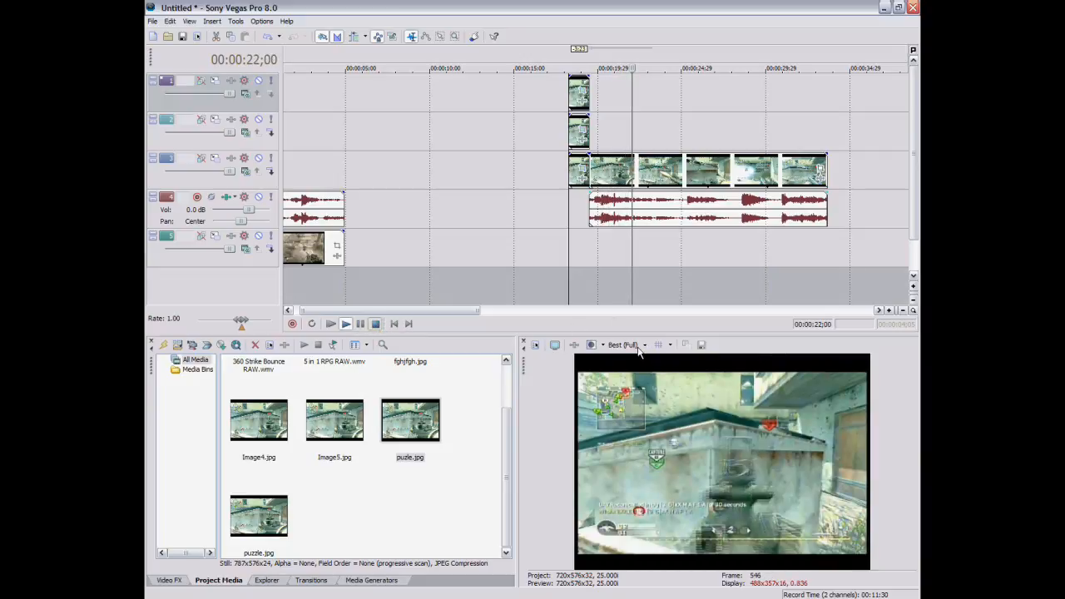
pyautogui.click(642, 344)
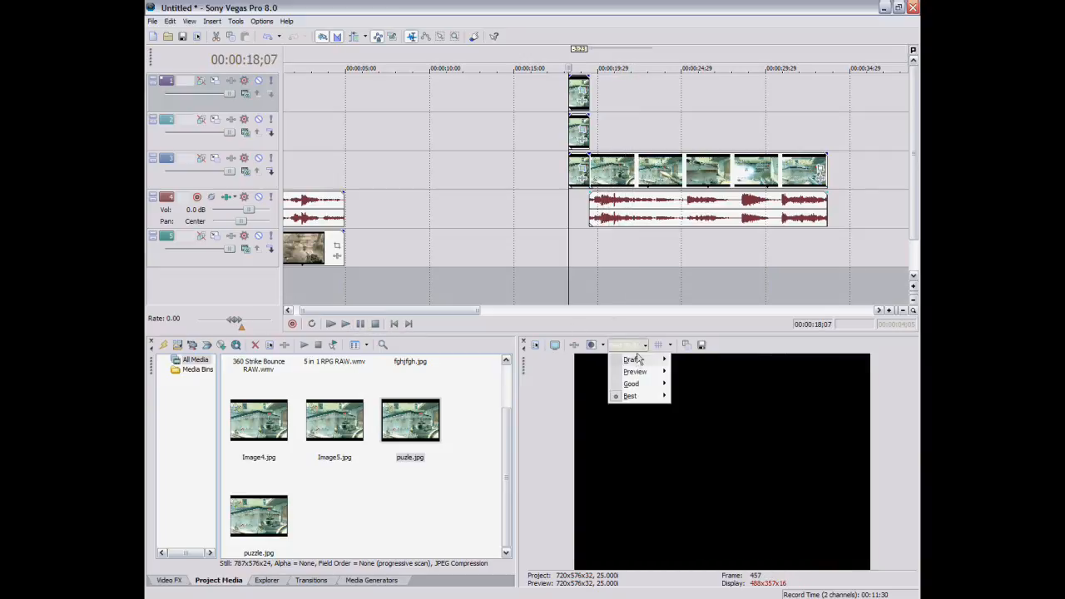
pyautogui.moveTo(632, 359)
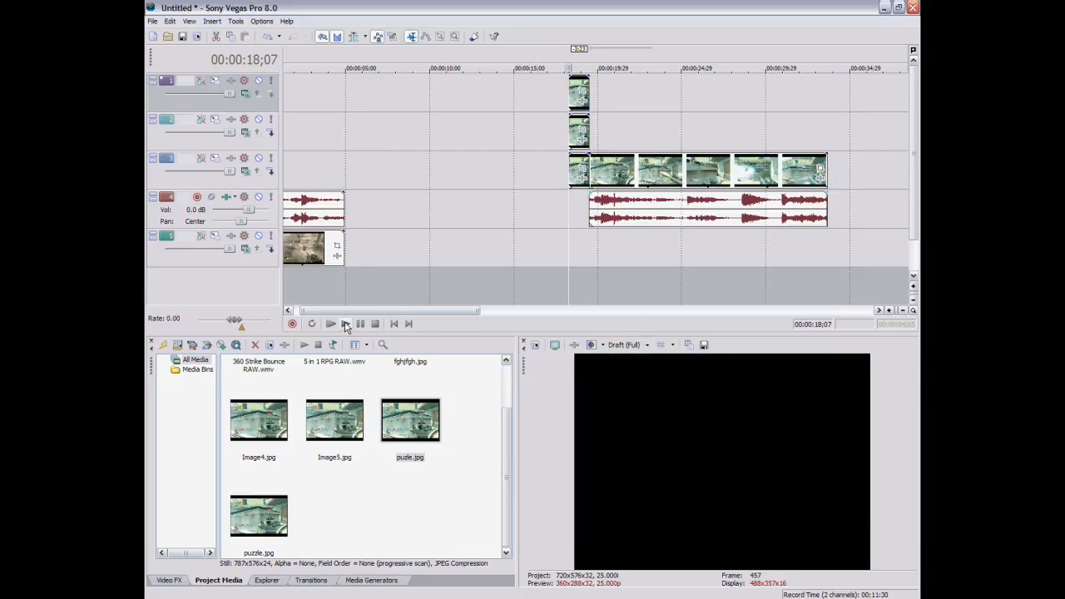
pyautogui.click(329, 322)
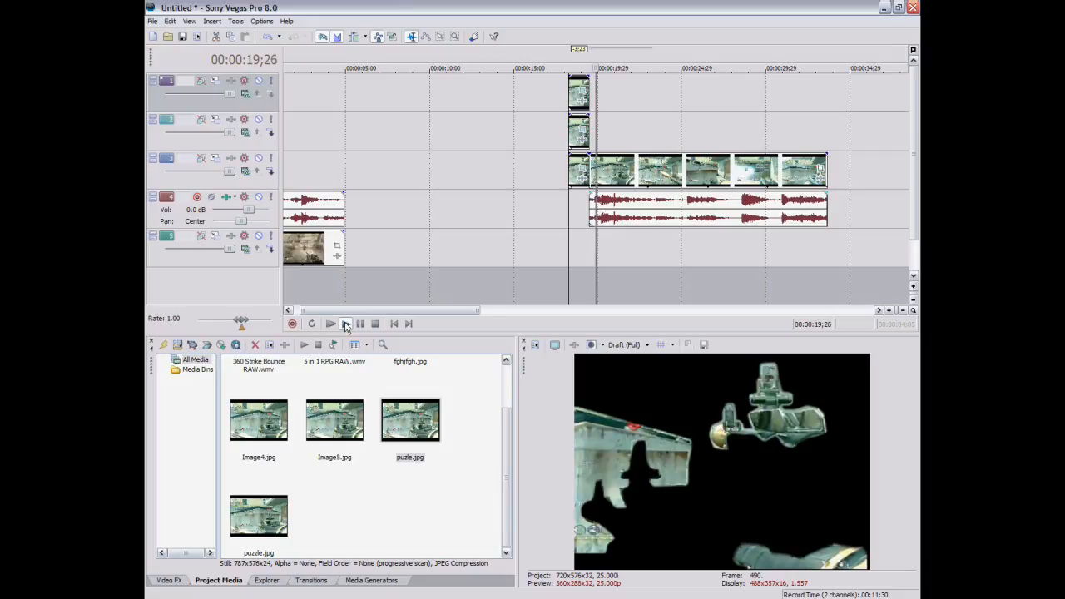
pyautogui.click(376, 323)
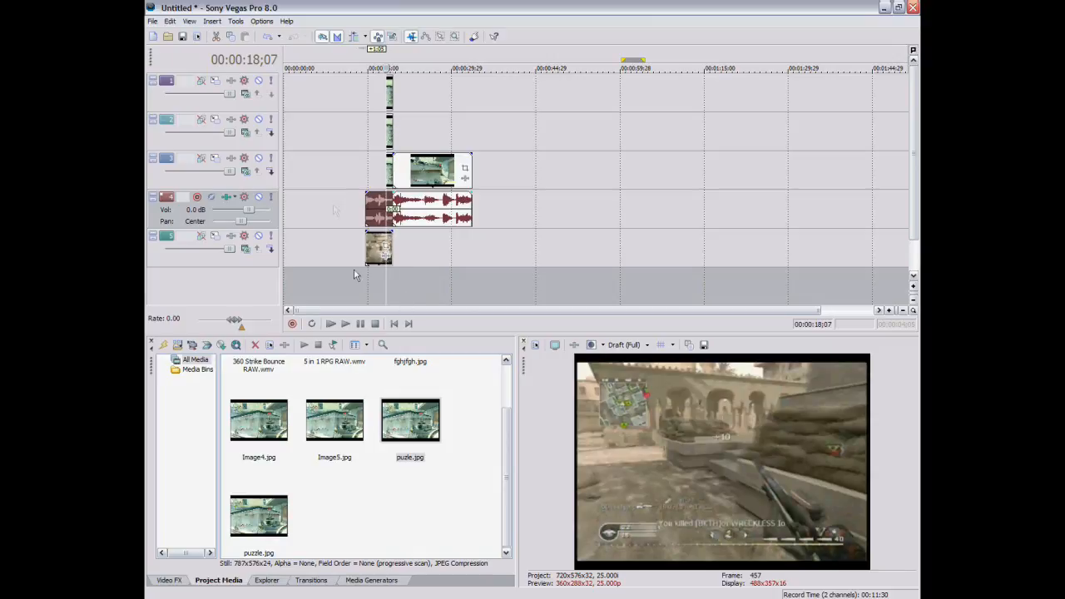
pyautogui.click(344, 323)
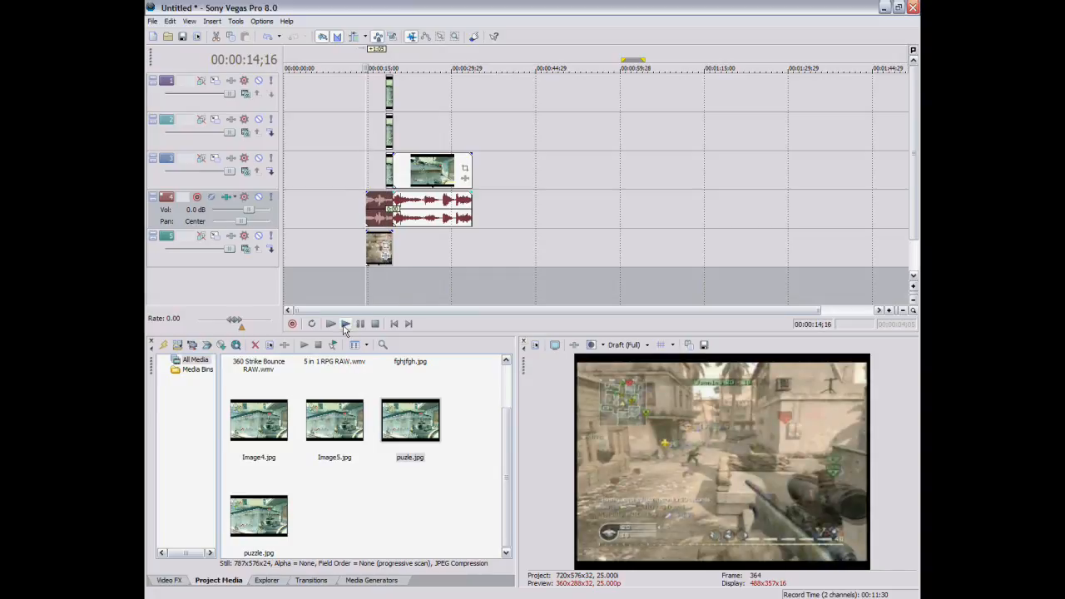
pyautogui.click(330, 323)
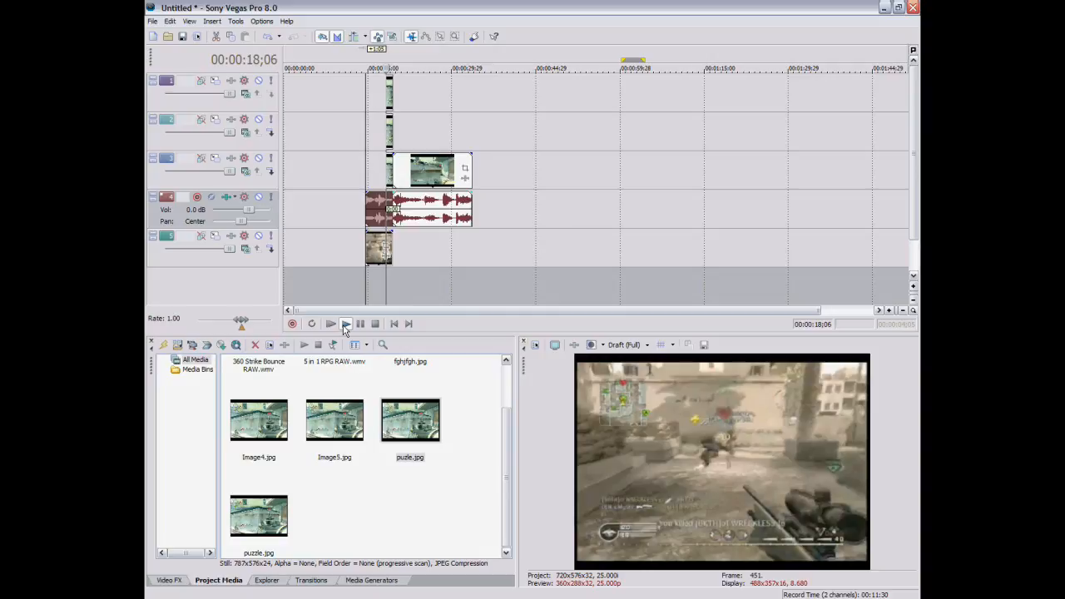
pyautogui.click(346, 323)
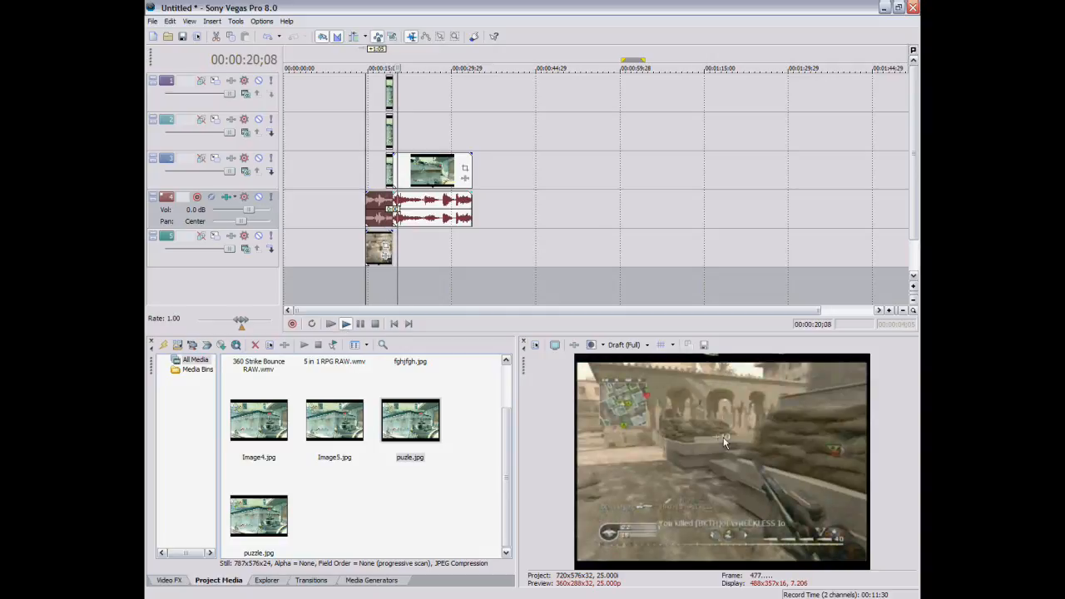
pyautogui.click(346, 323)
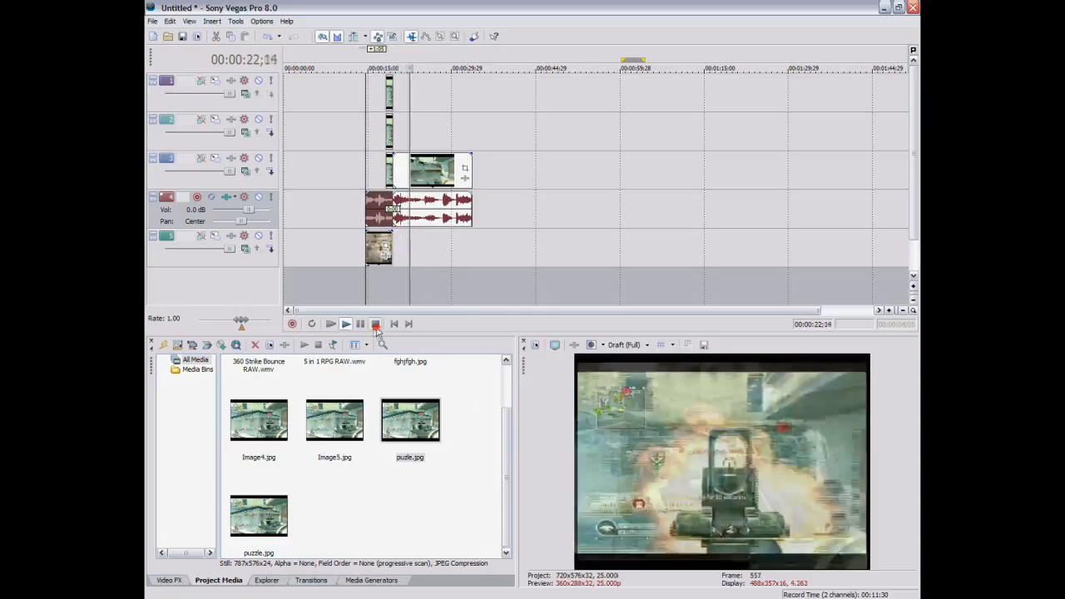
pyautogui.click(375, 323)
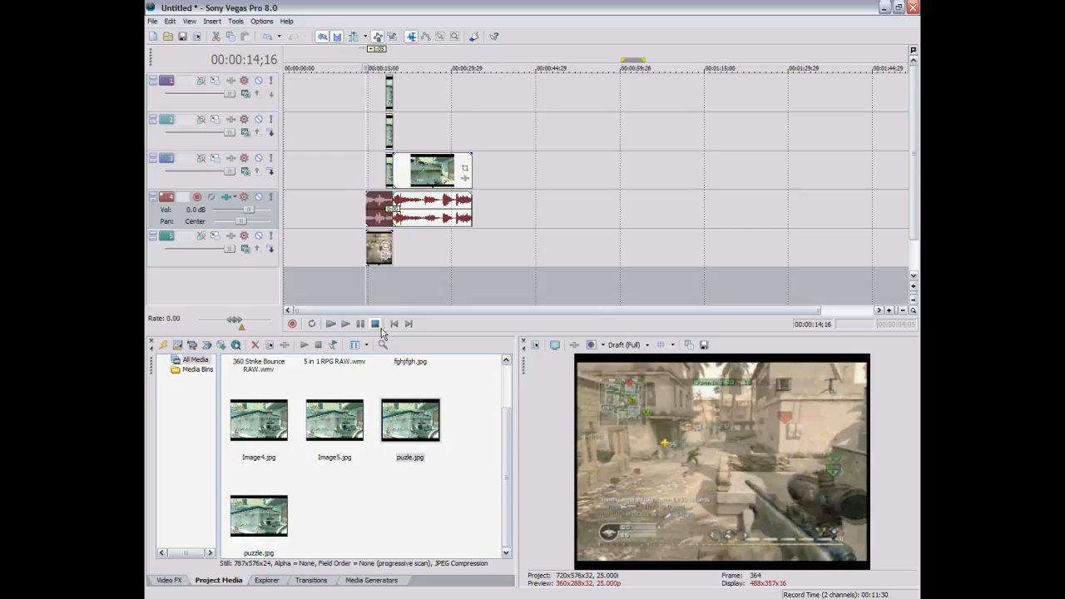